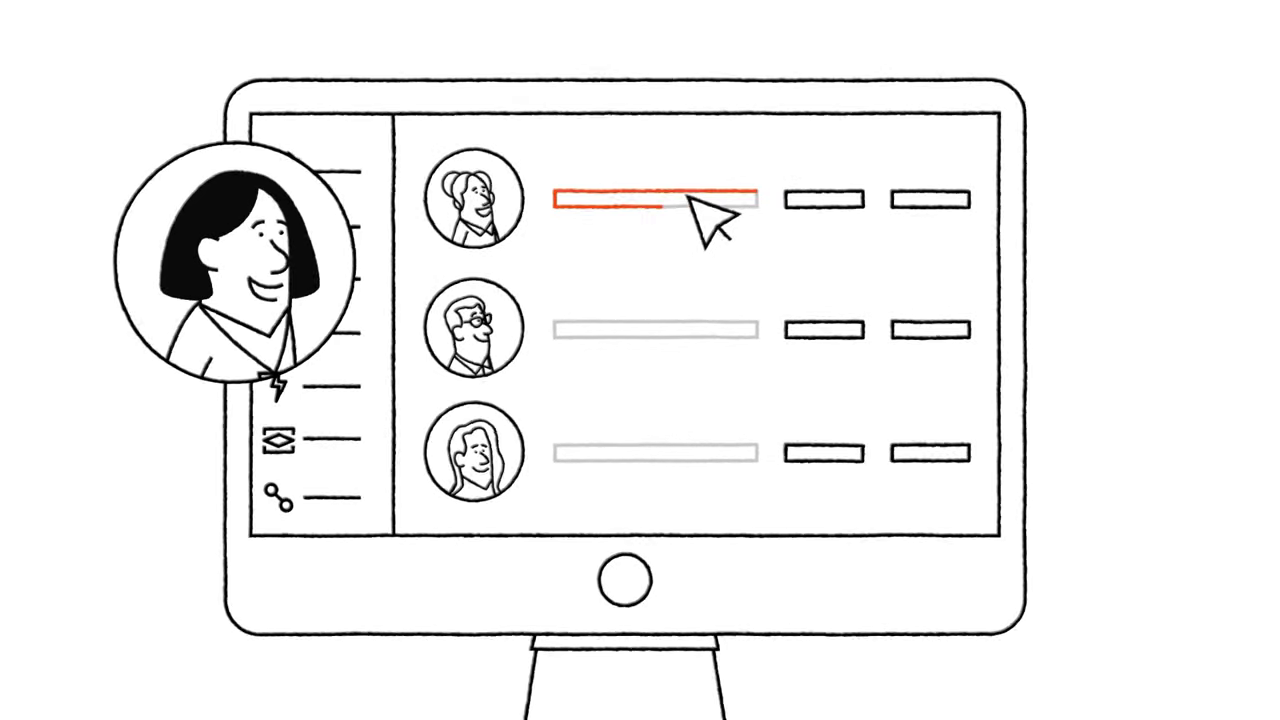
Step: Open the first listed user's action menu showing the Grant Full Licence option
{"action": "left_click", "coordinate": [822, 199]}
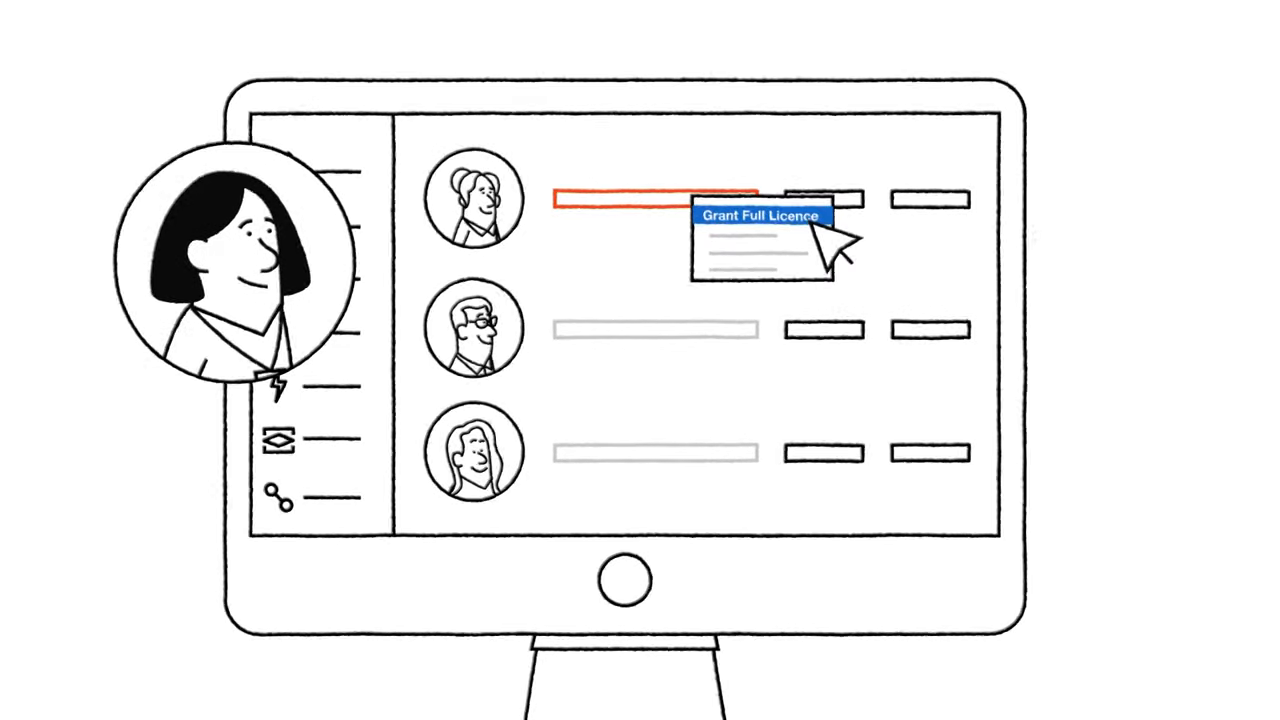